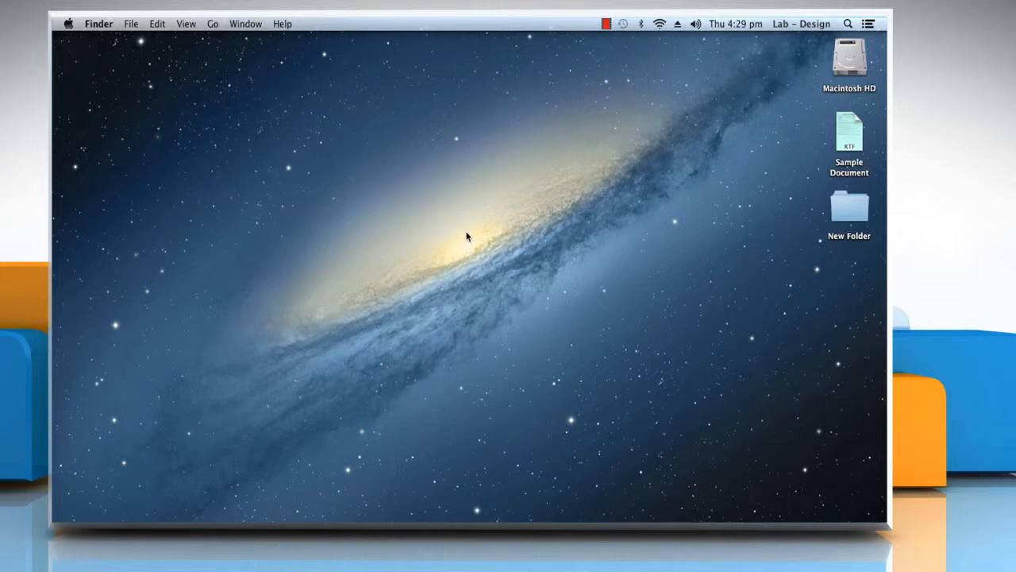
pyautogui.moveTo(359, 153)
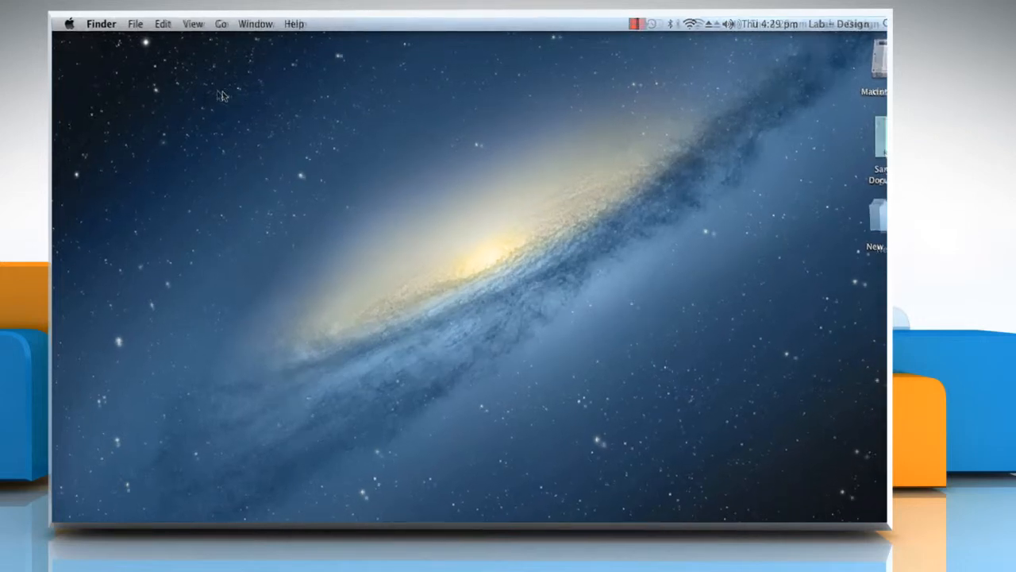
# Launch System Preferences from the Apple menu.
pyautogui.click(69, 23)
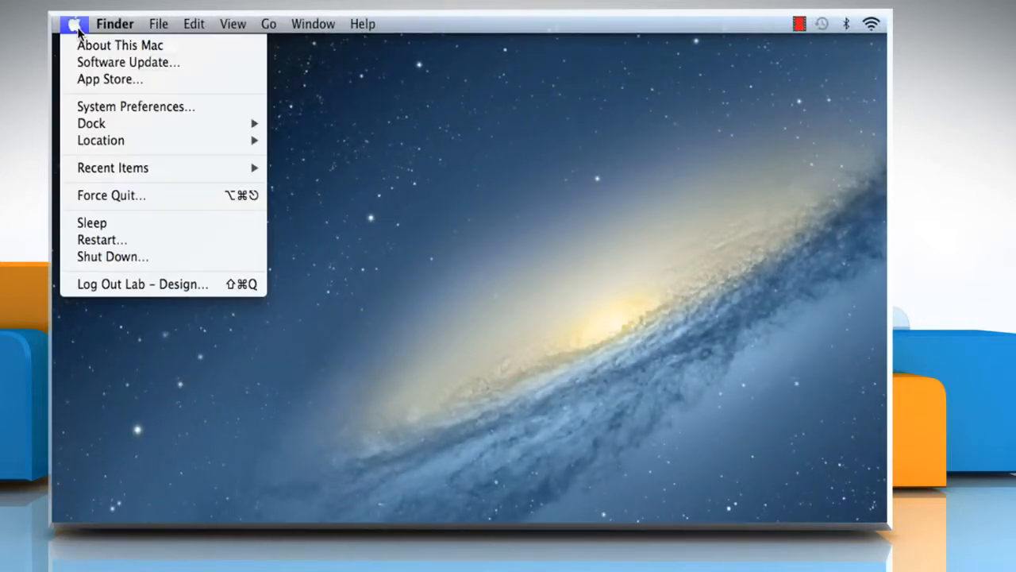
pyautogui.moveTo(119, 106)
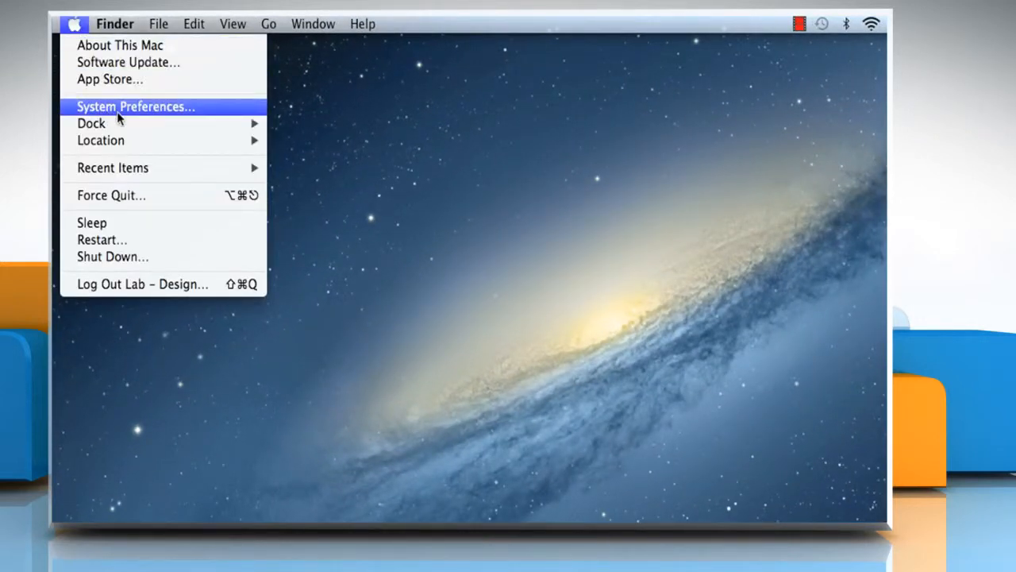
pyautogui.click(135, 105)
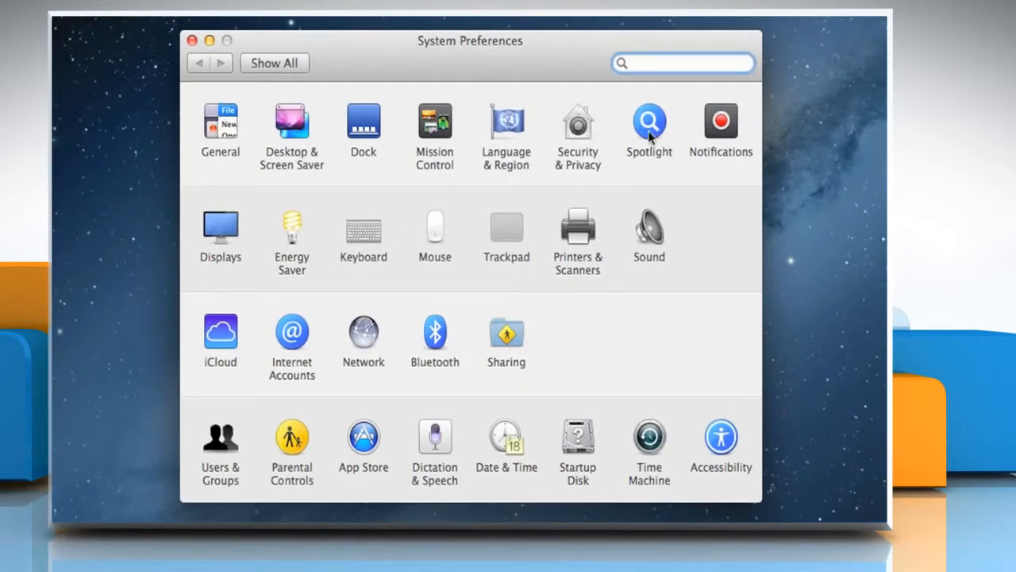
# Show Spotlight's Privacy exclusions and add New Folder to the list.
pyautogui.click(648, 124)
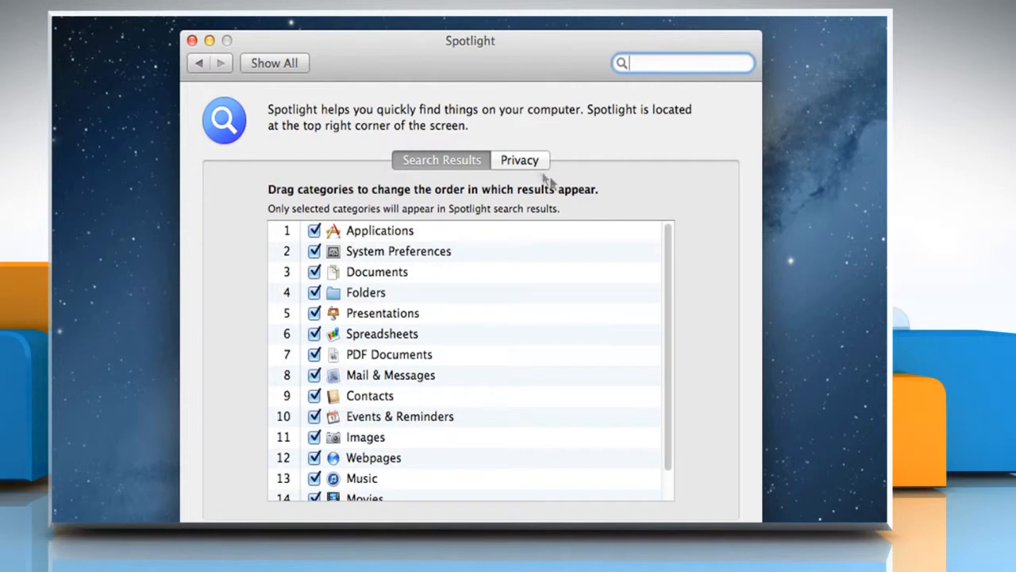
pyautogui.click(521, 159)
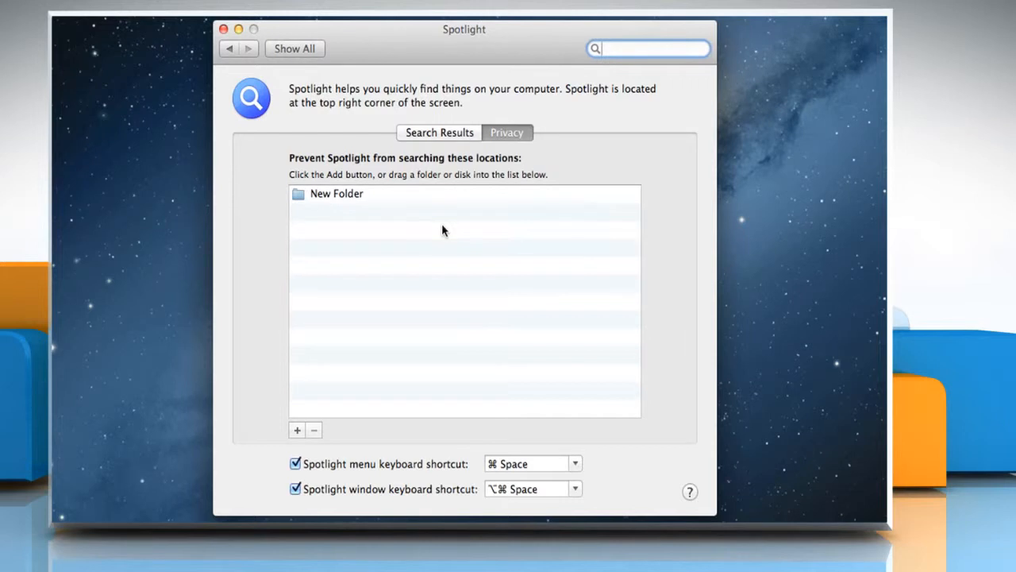
# Remove New Folder from Spotlight's Privacy exclusion list.
pyautogui.click(336, 194)
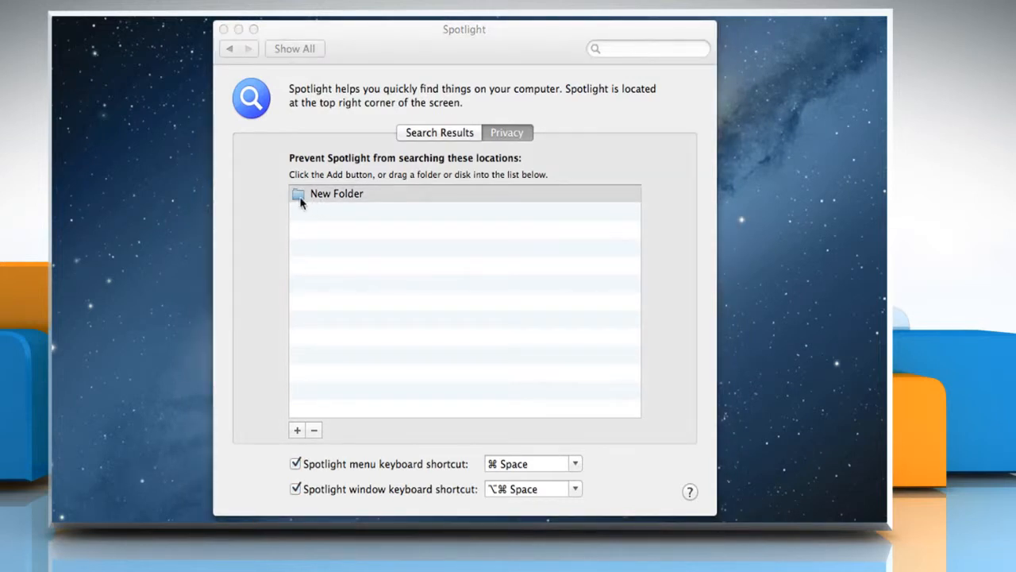
pyautogui.click(337, 193)
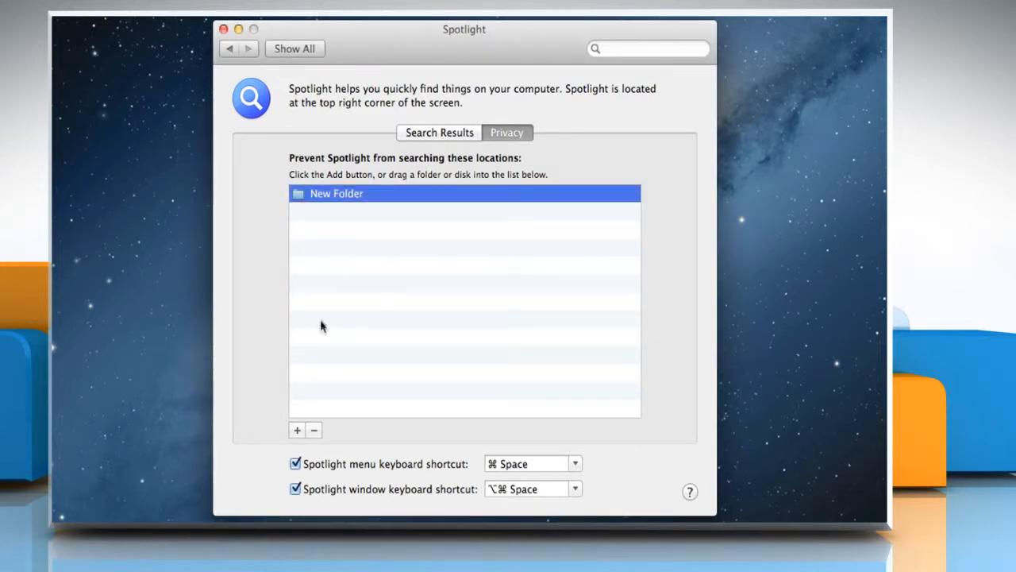
pyautogui.click(314, 428)
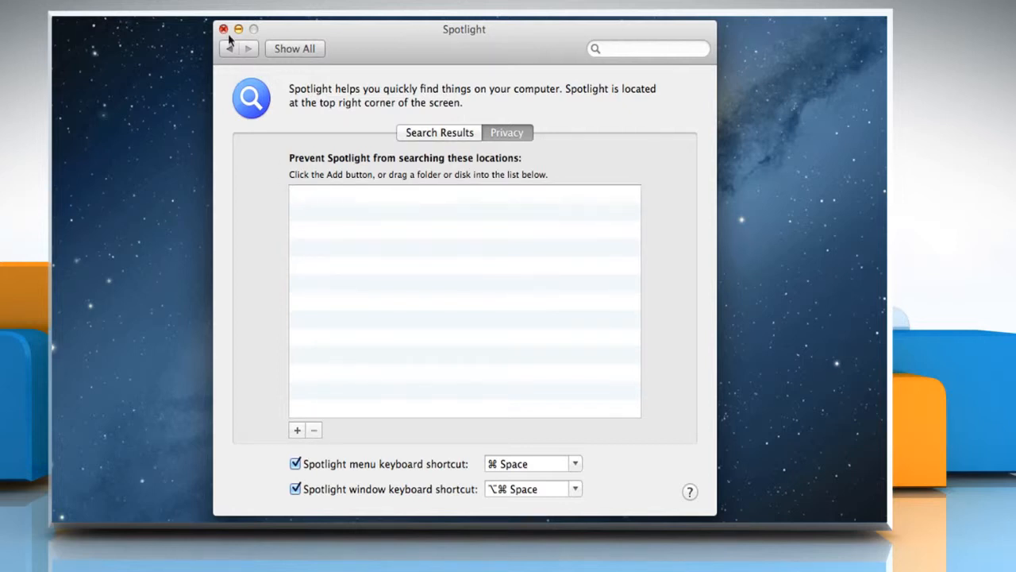
# Close the Spotlight settings and open New Folder on the desktop.
pyautogui.click(224, 28)
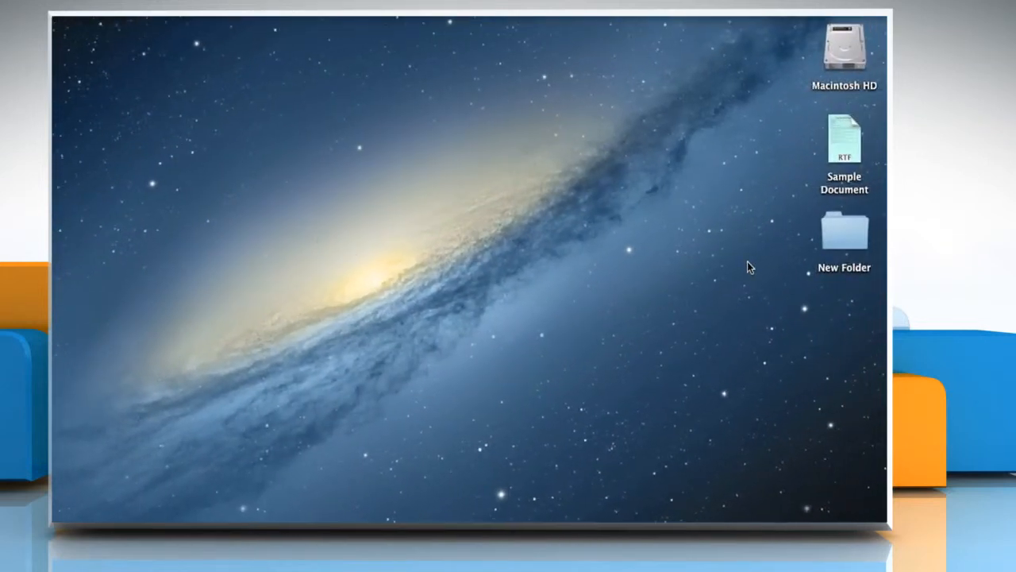
pyautogui.doubleClick(845, 232)
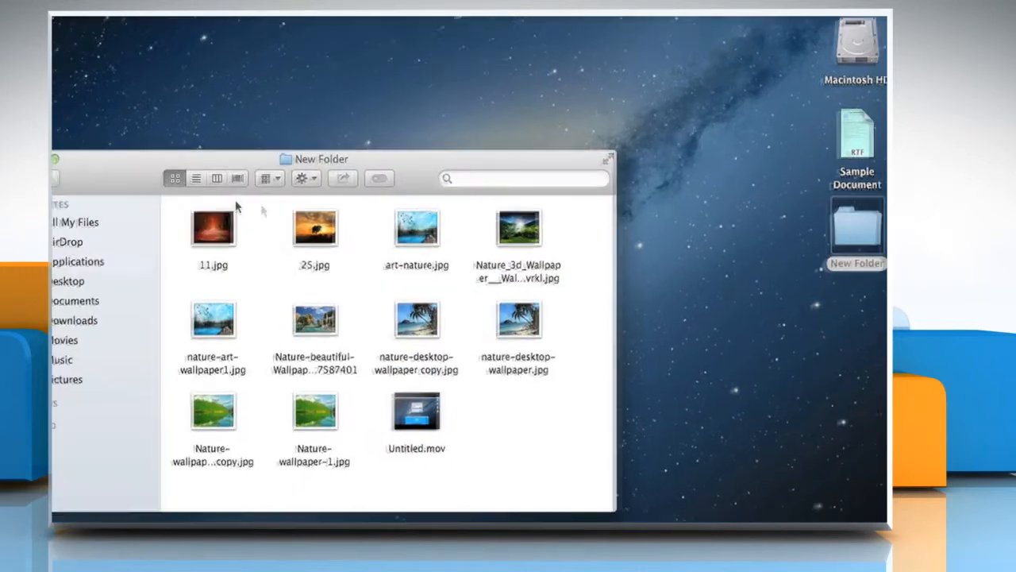